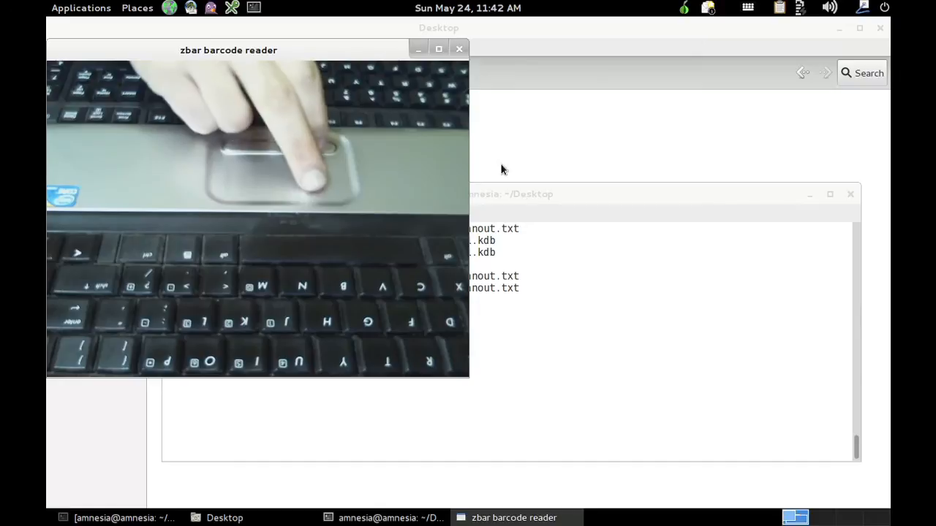
Step: Close the zbar camera view, returning to the Desktop folder with scanout.txt
{"action": "left_click", "coordinate": [459, 50]}
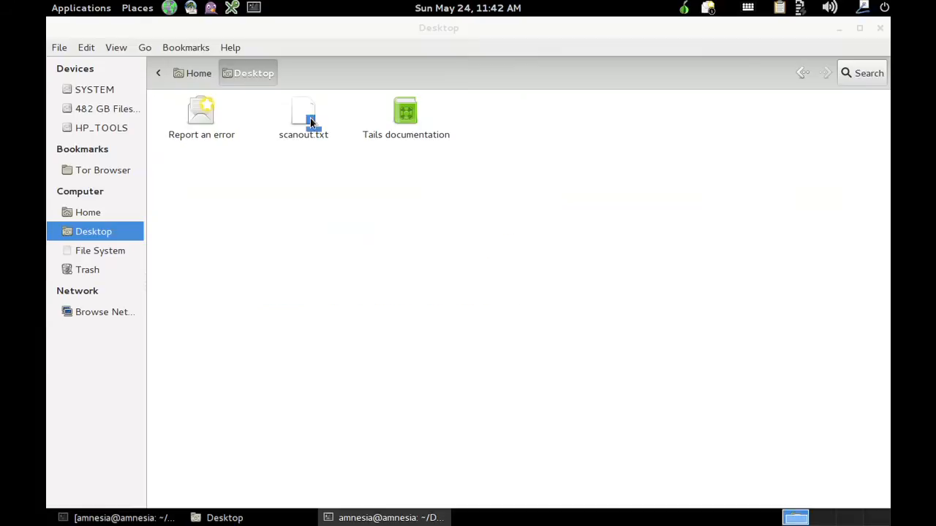
Step: Open scanout.txt in gedit and review the scanned base64 text to its last line
{"action": "double_click", "coordinate": [304, 117]}
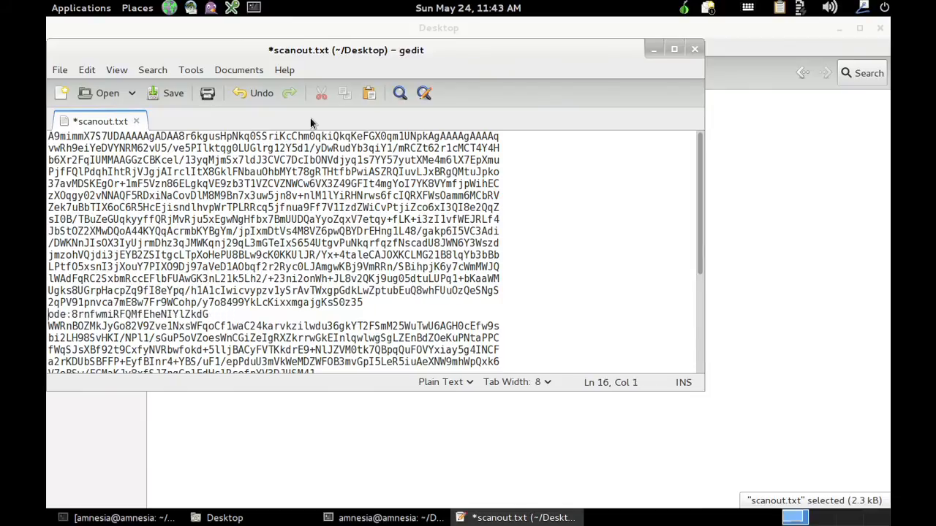
{"action": "scroll", "scroll_direction": "down", "scroll_amount": 3}
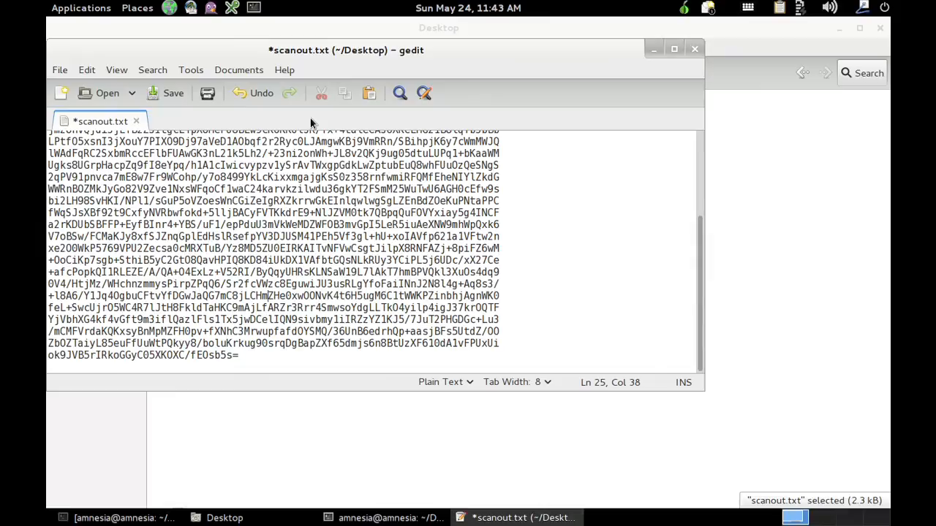
Step: Save the edited scanout.txt before decoding it into 1.kdb
{"action": "key", "text": "ctrl+s"}
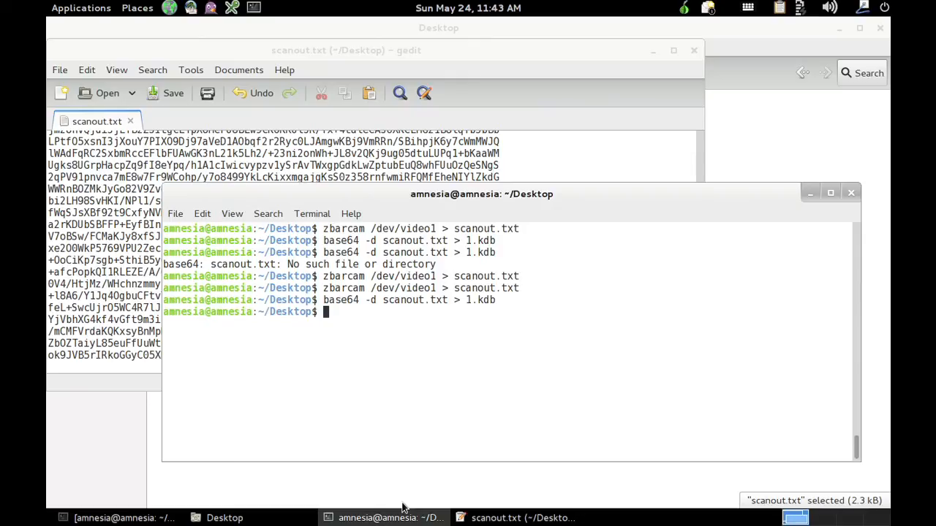
{"action": "mouse_move", "coordinate": [757, 266]}
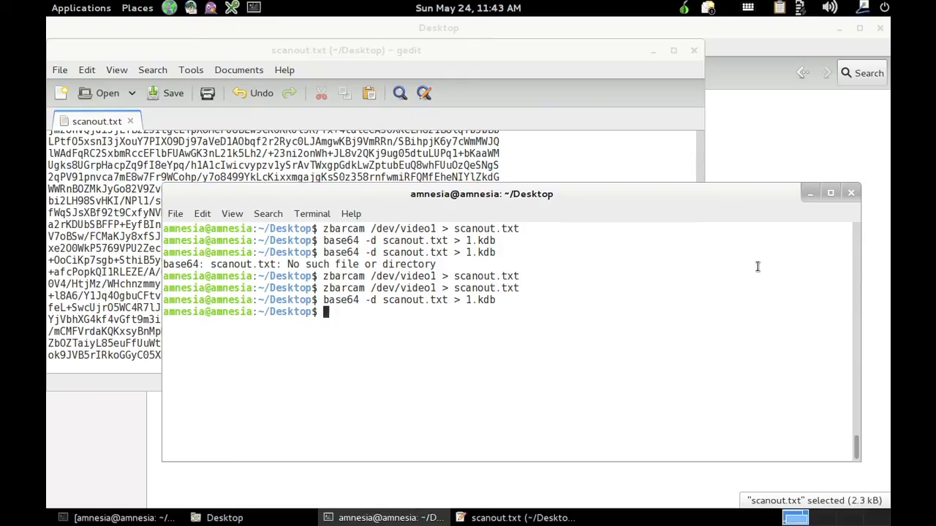
Step: Open 1.kdb in KeePassX with the master key, showing the Internet group entries
{"action": "double_click", "coordinate": [201, 117]}
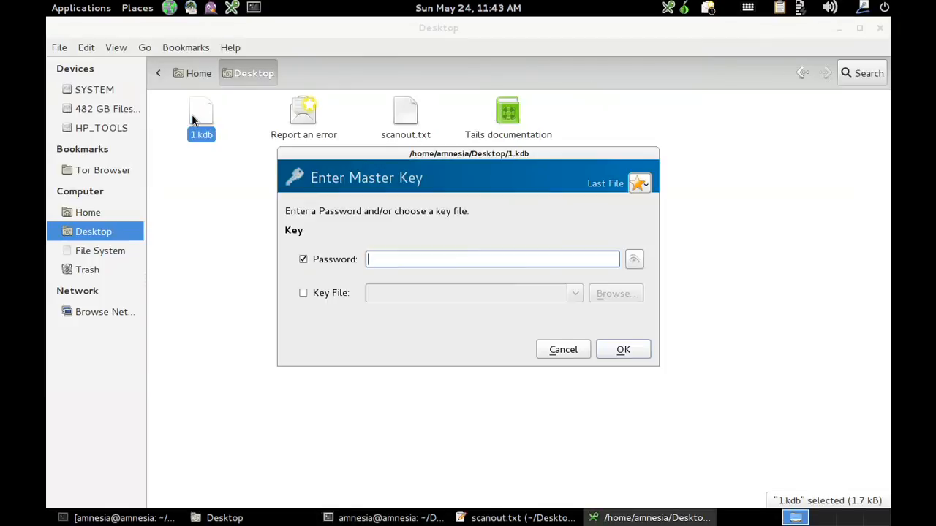
{"action": "left_click", "coordinate": [562, 348]}
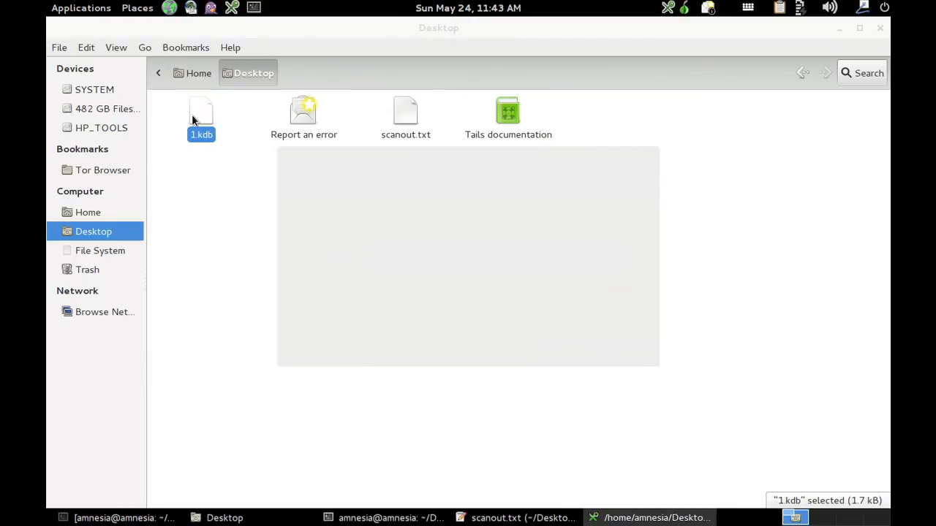
{"action": "double_click", "coordinate": [202, 117]}
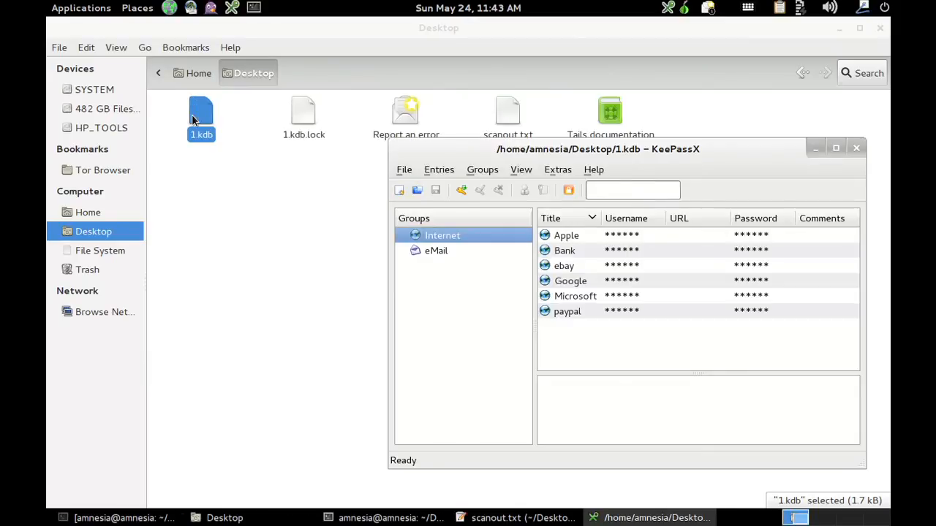
{"action": "mouse_move", "coordinate": [857, 149]}
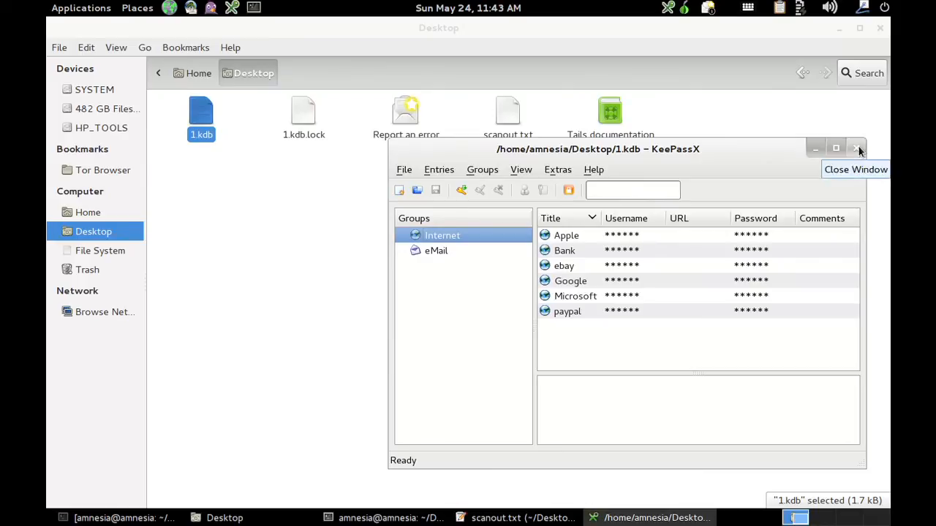